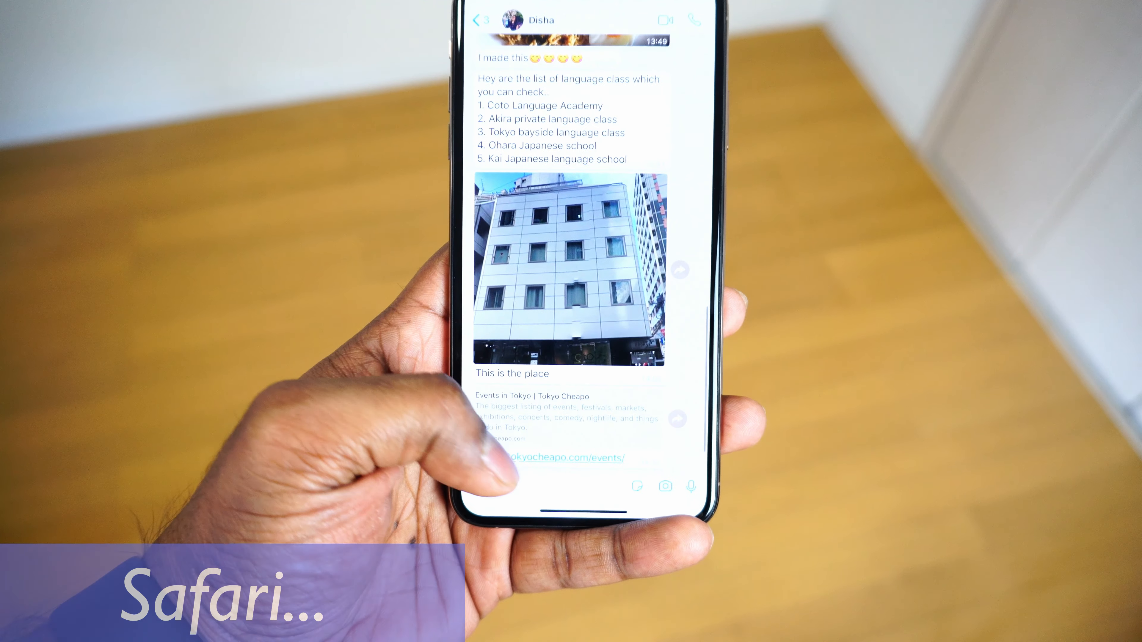
# Step: Open the tokyocheapo.com/events/ link from Disha's chat so the Events page loads in Safari
pyautogui.click(561, 457)
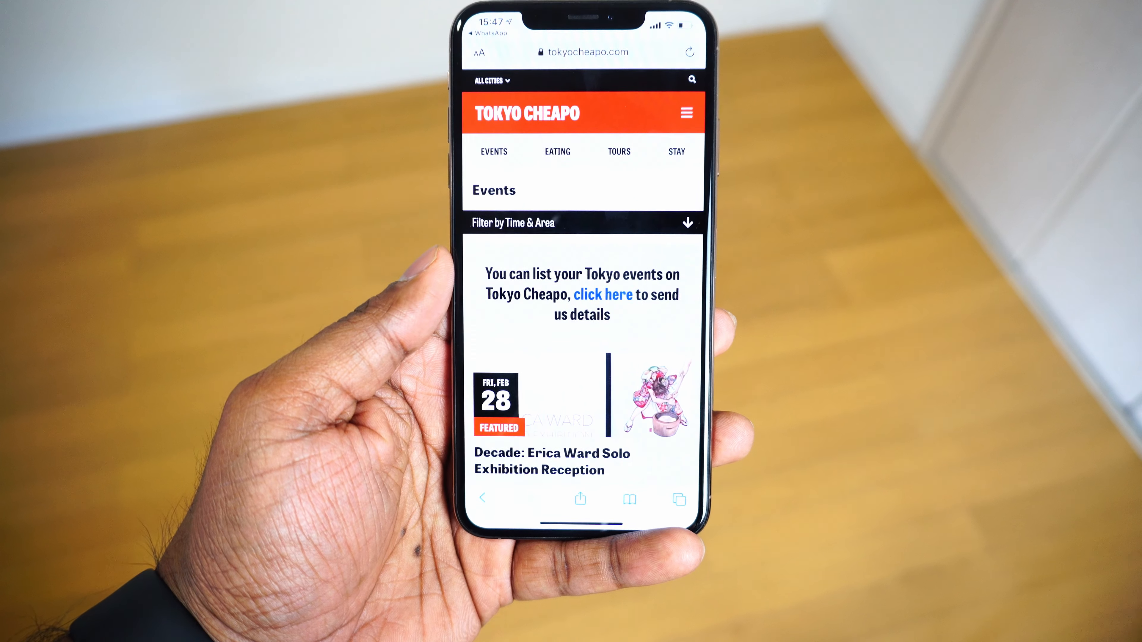
pyautogui.scroll(-3)
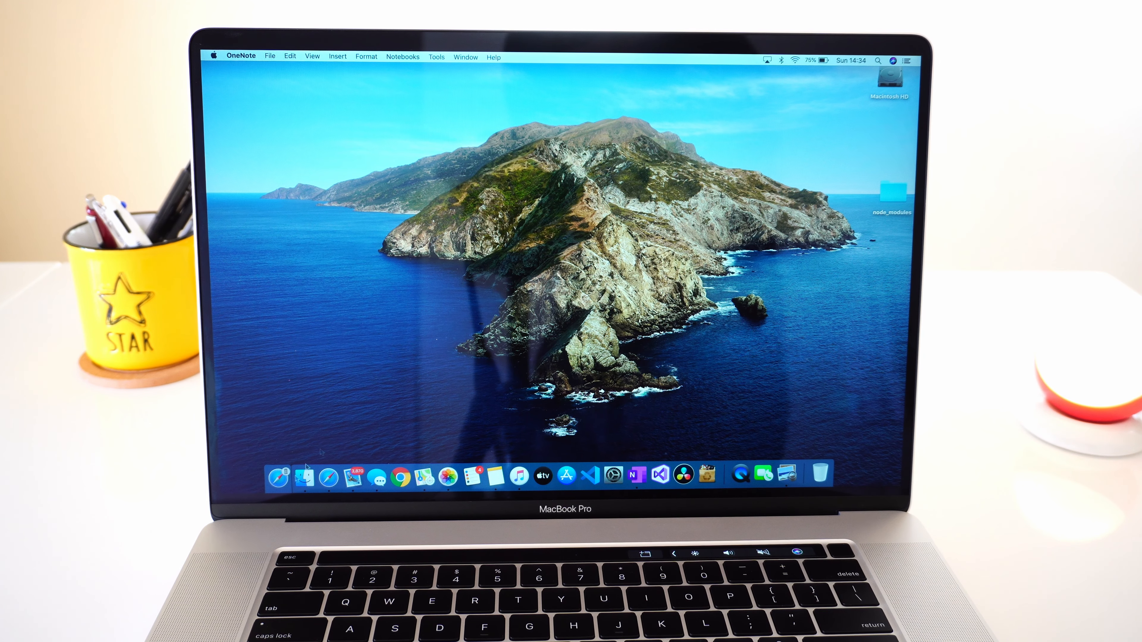
pyautogui.moveTo(277, 477)
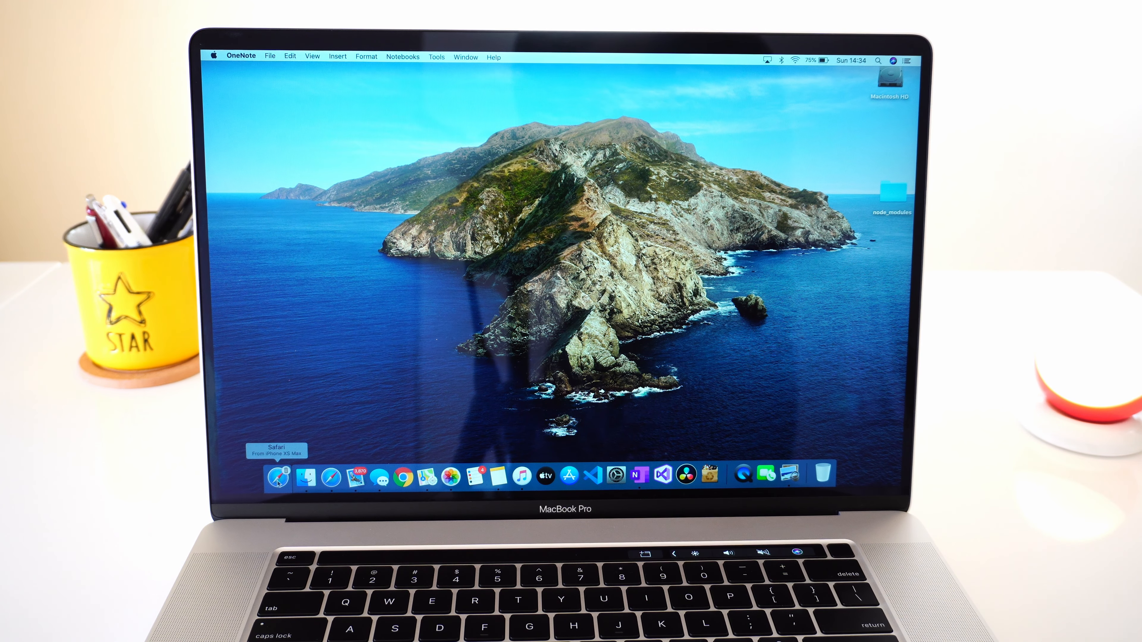
# Step: Use the Handoff 'From iPhone' Dock icon to continue the Tokyo Cheapo Events page on the Mac
pyautogui.click(278, 477)
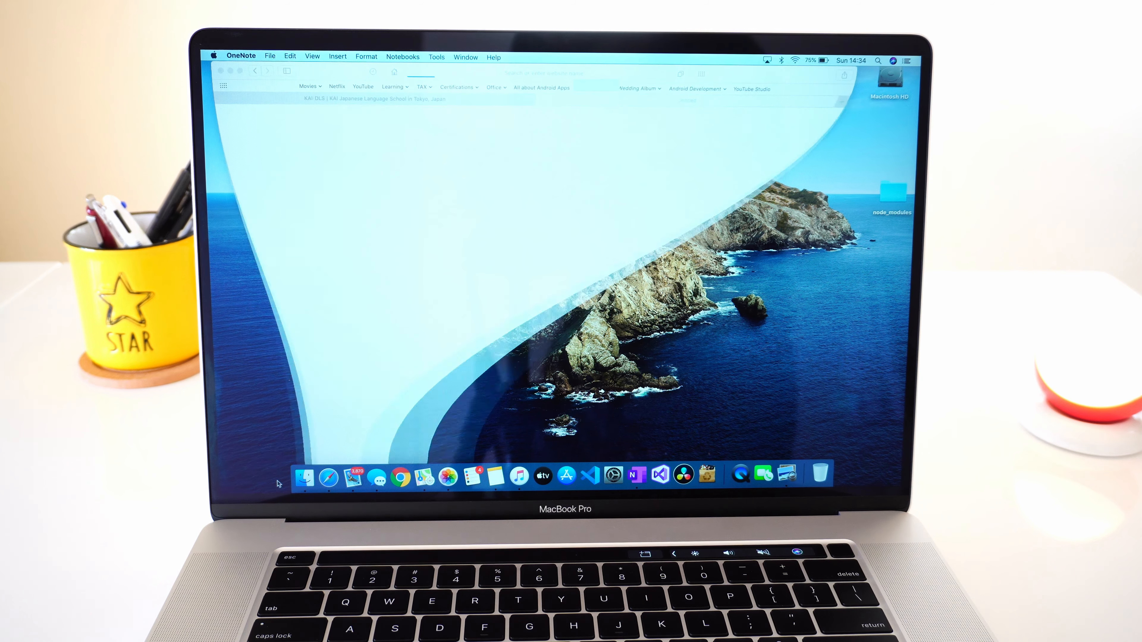
pyautogui.click(327, 477)
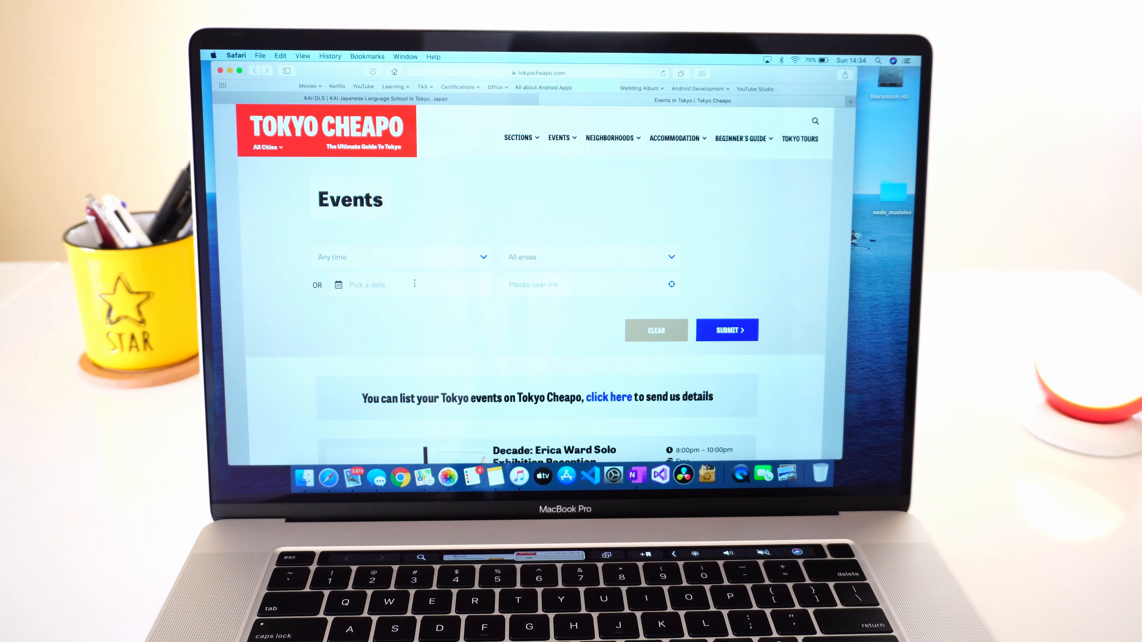